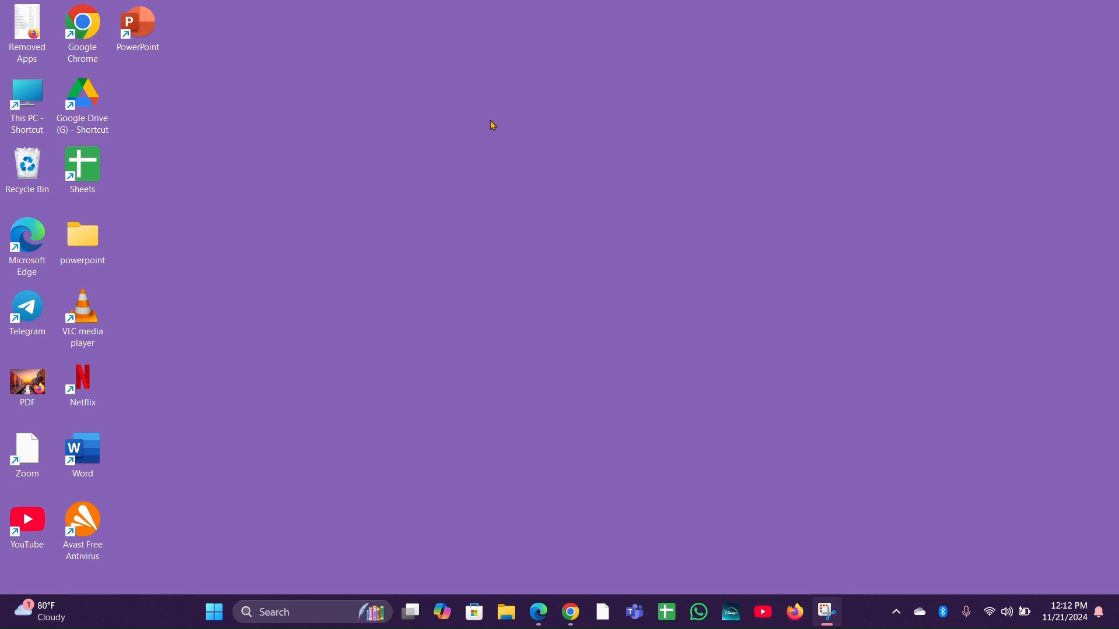
{"action": "mouse_move", "coordinate": [472, 99]}
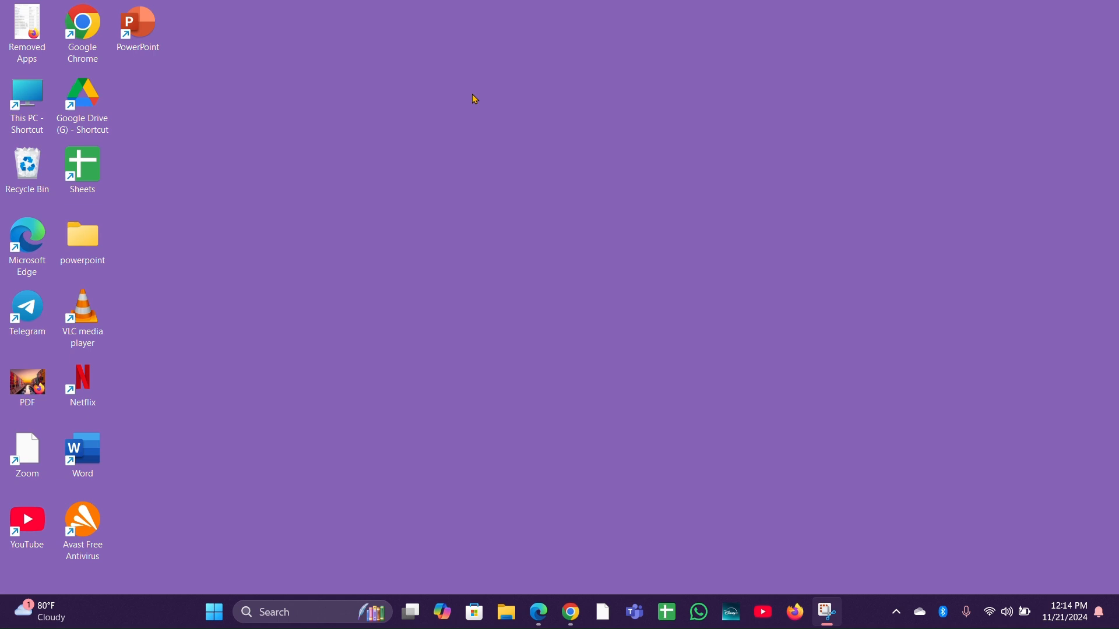